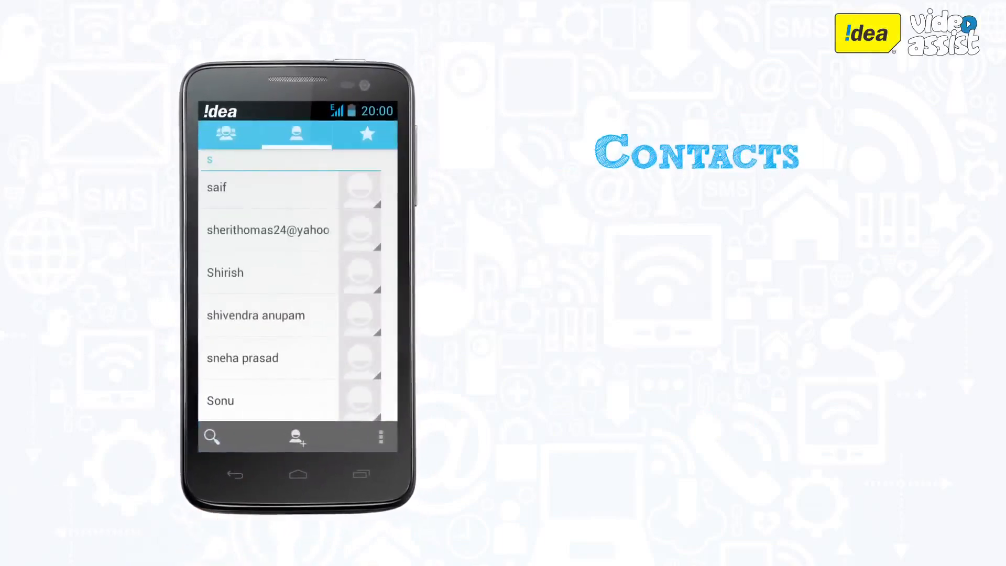
- Open the Contacts overflow menu with delete, display, import/export and settings options
click(379, 436)
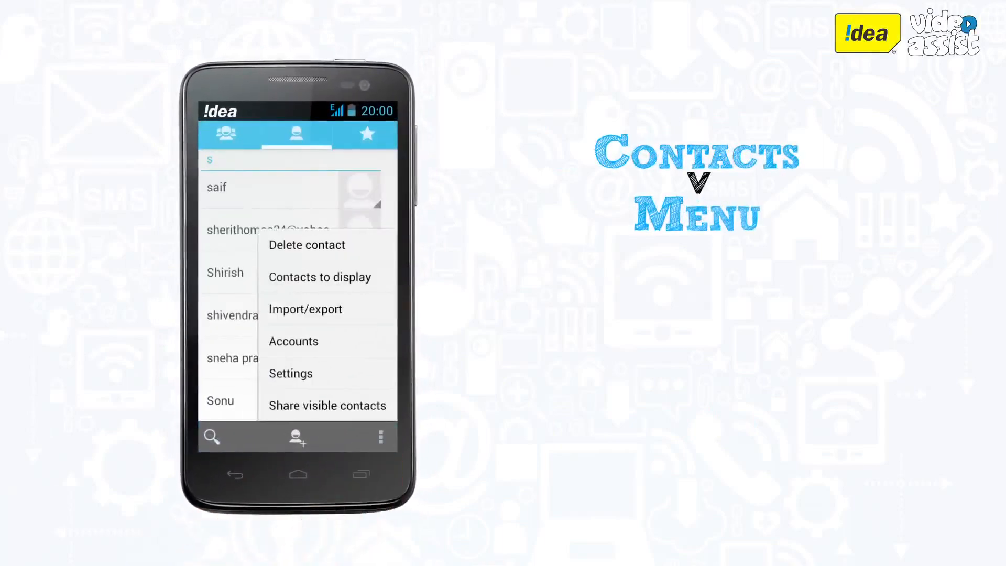
- Choose Import/export to show USB storage, SD card and SIM card options
click(306, 309)
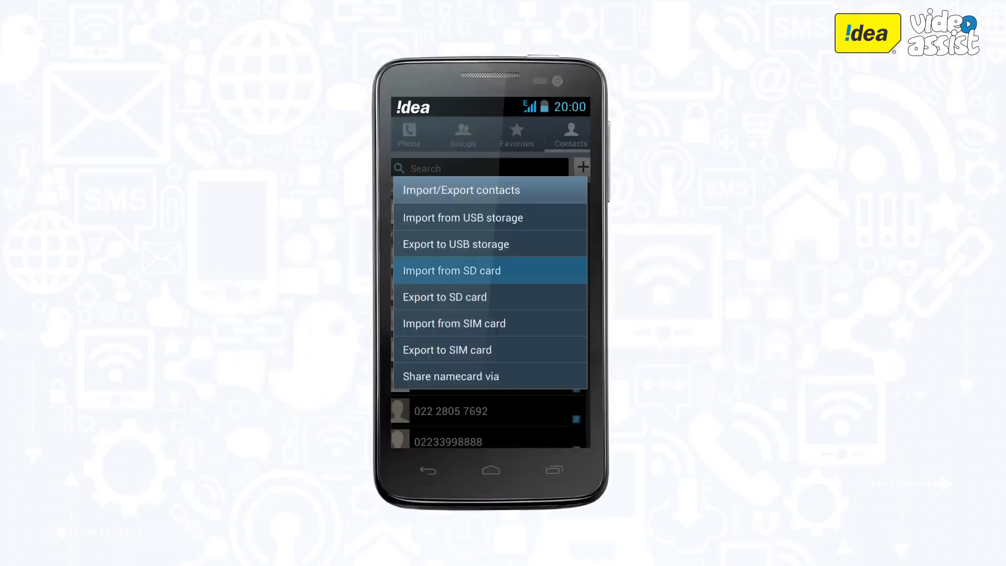
- Import a single vCard file from the SD card, listing null.vcf and null_002.vcf
click(451, 270)
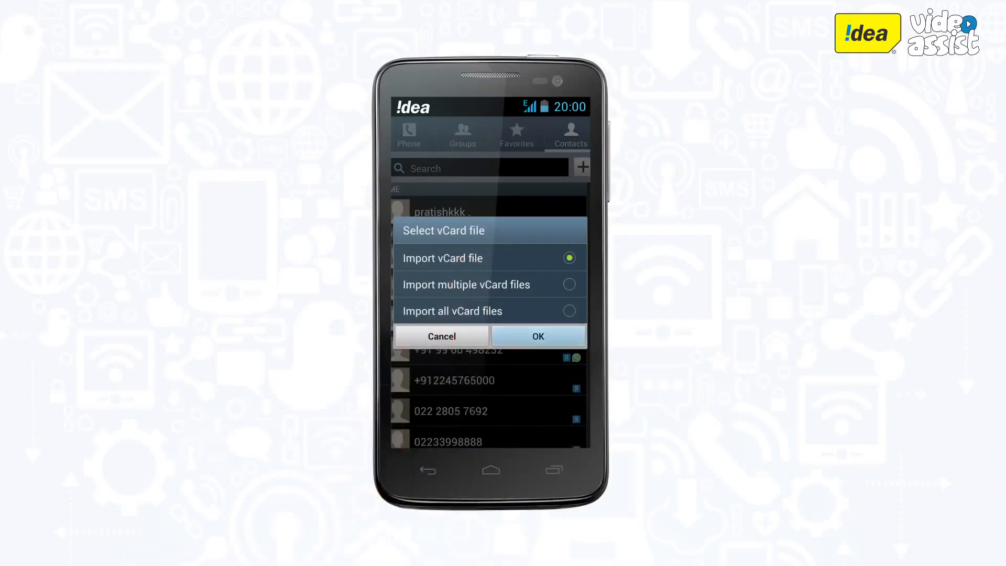
click(538, 336)
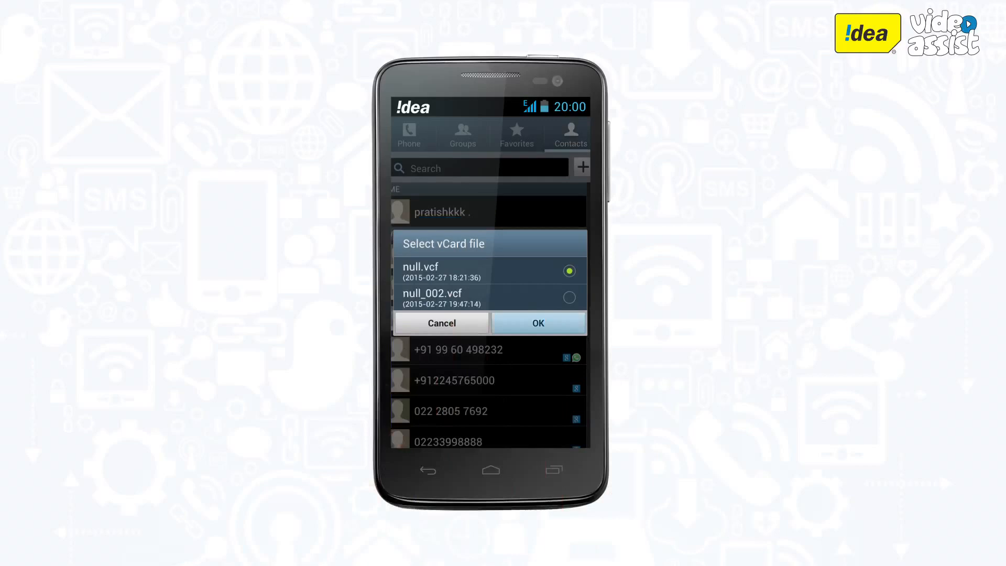
- Import null.vcf and save its contacts to the first Google account
click(538, 323)
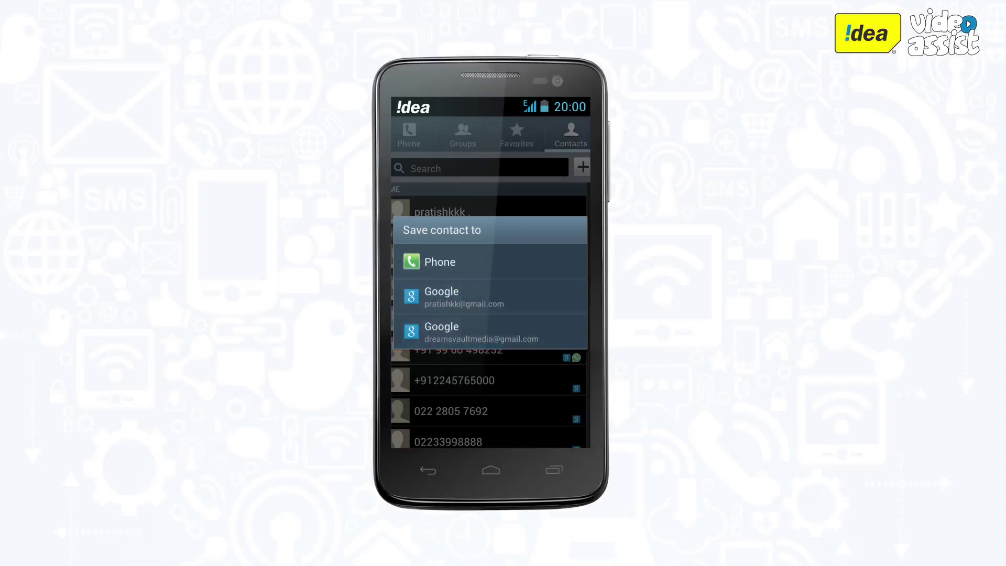
click(490, 297)
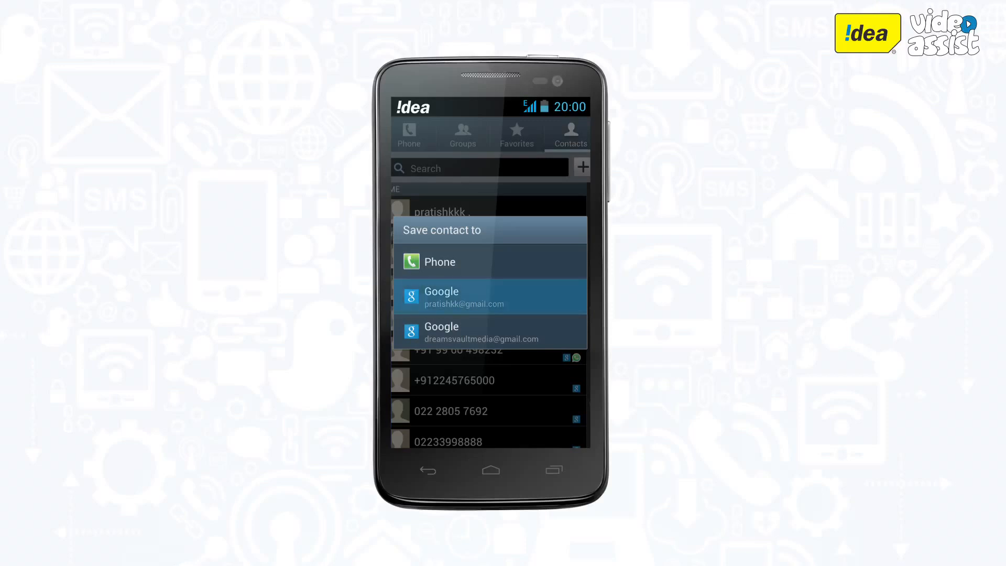